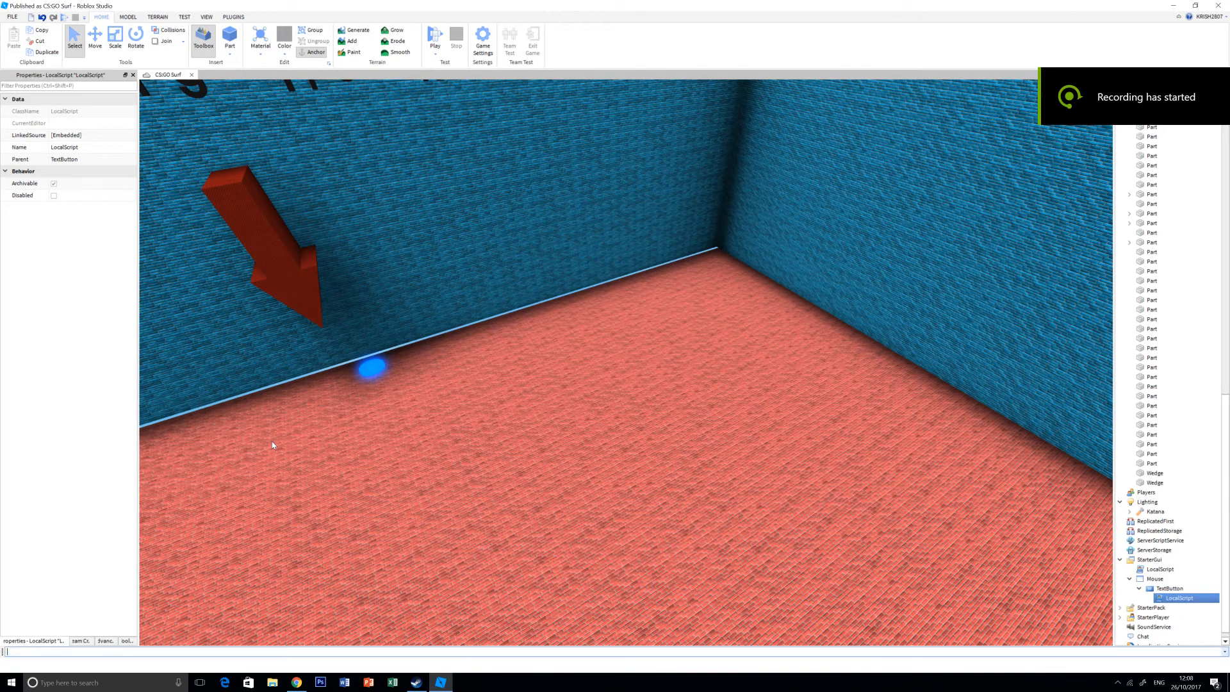
# Step: Start a play test of the CS:GO Surf game from the Home ribbon
pyautogui.write('sc')
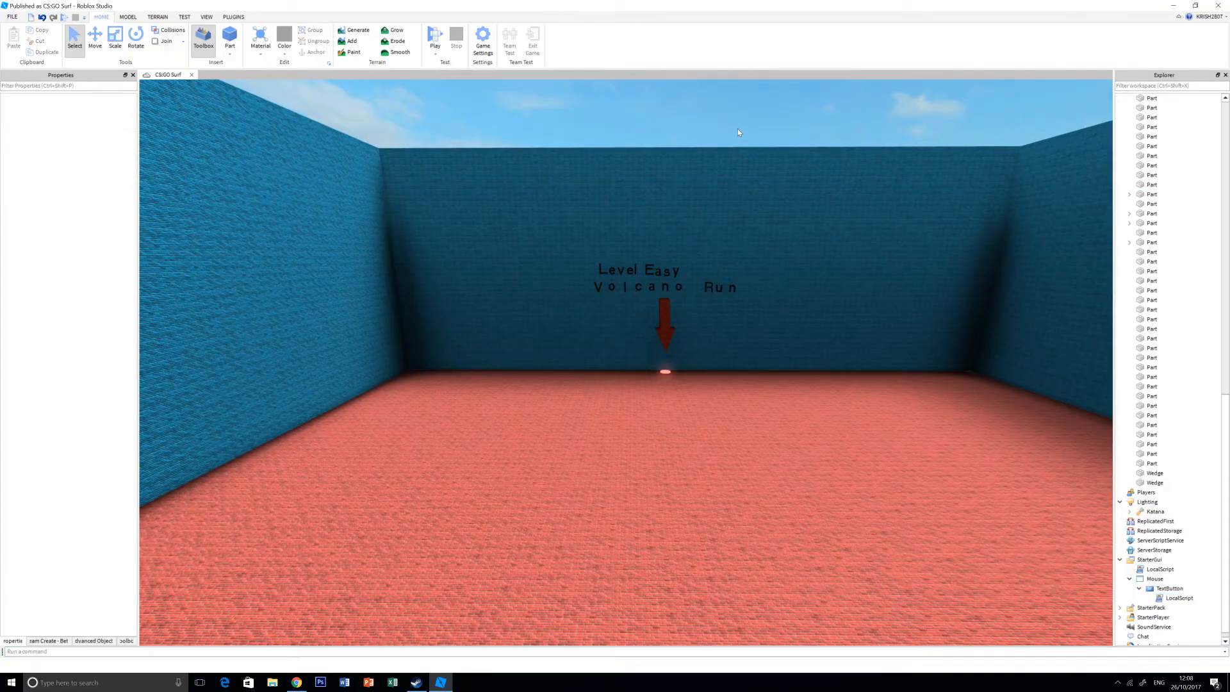
pyautogui.click(435, 35)
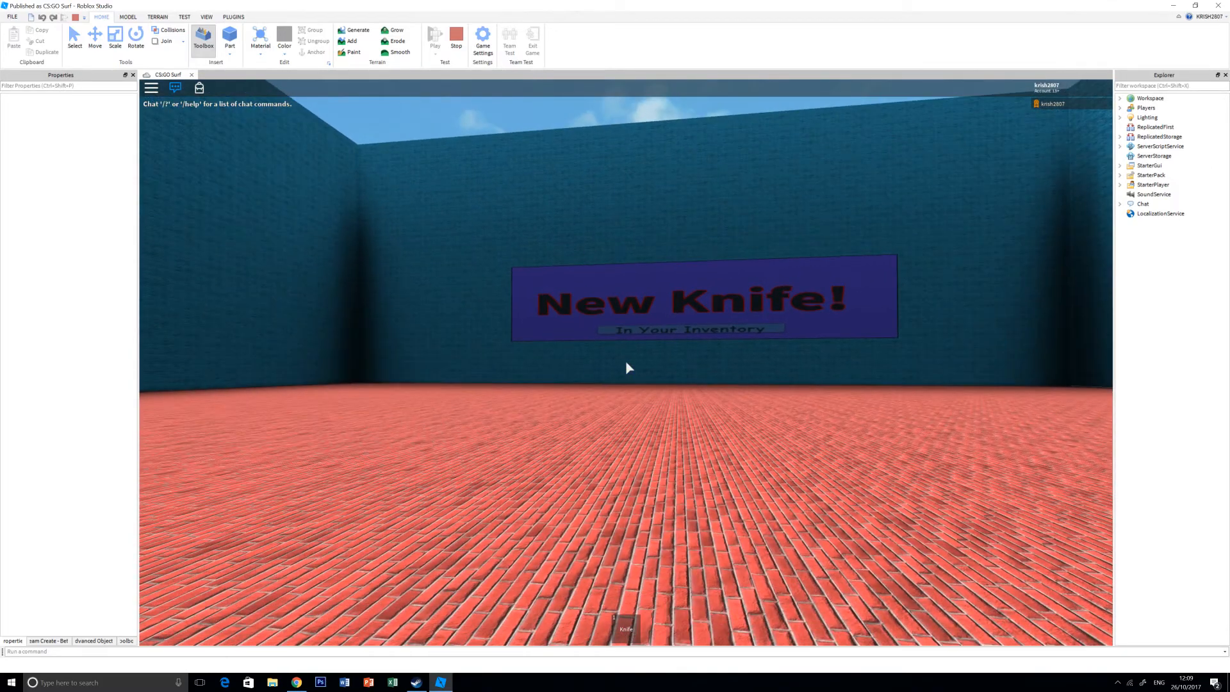
pyautogui.moveTo(186, 338)
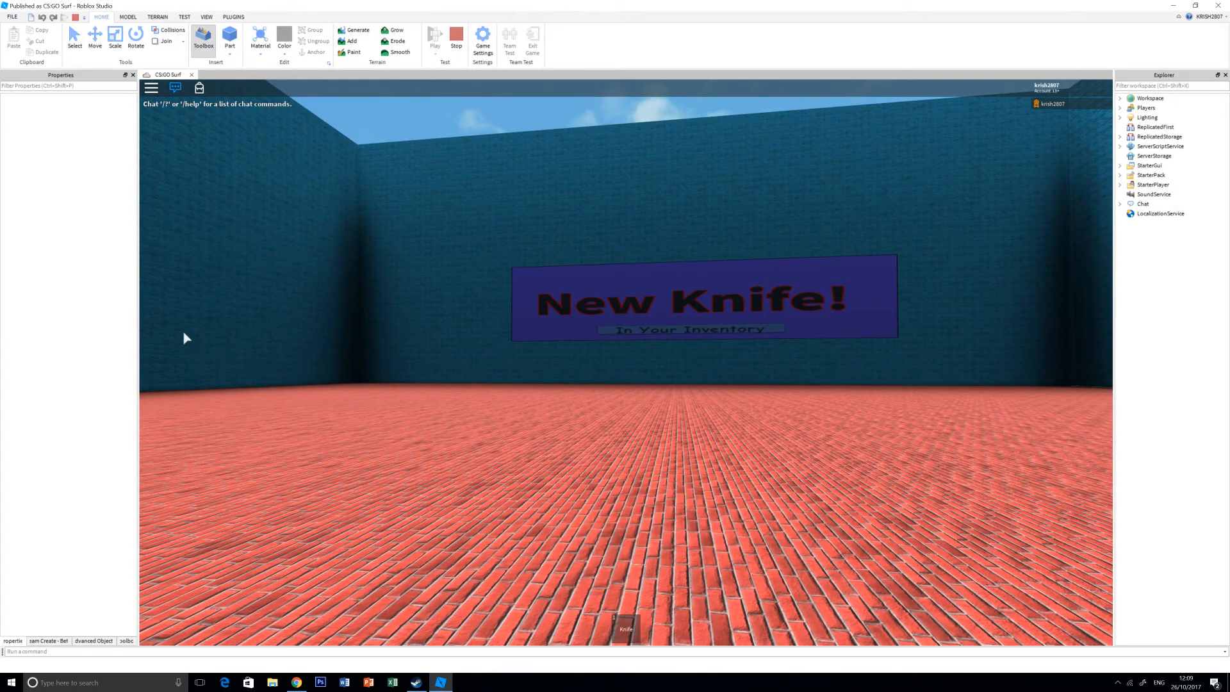
pyautogui.moveTo(218, 322)
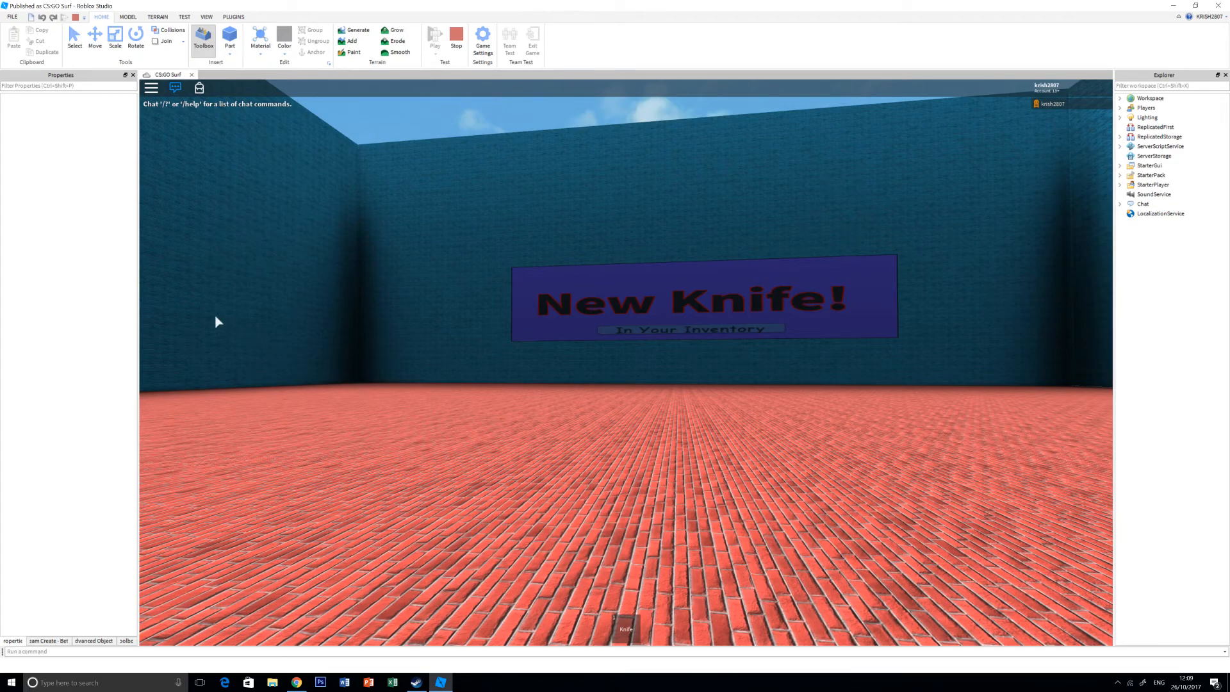
pyautogui.moveTo(722, 334)
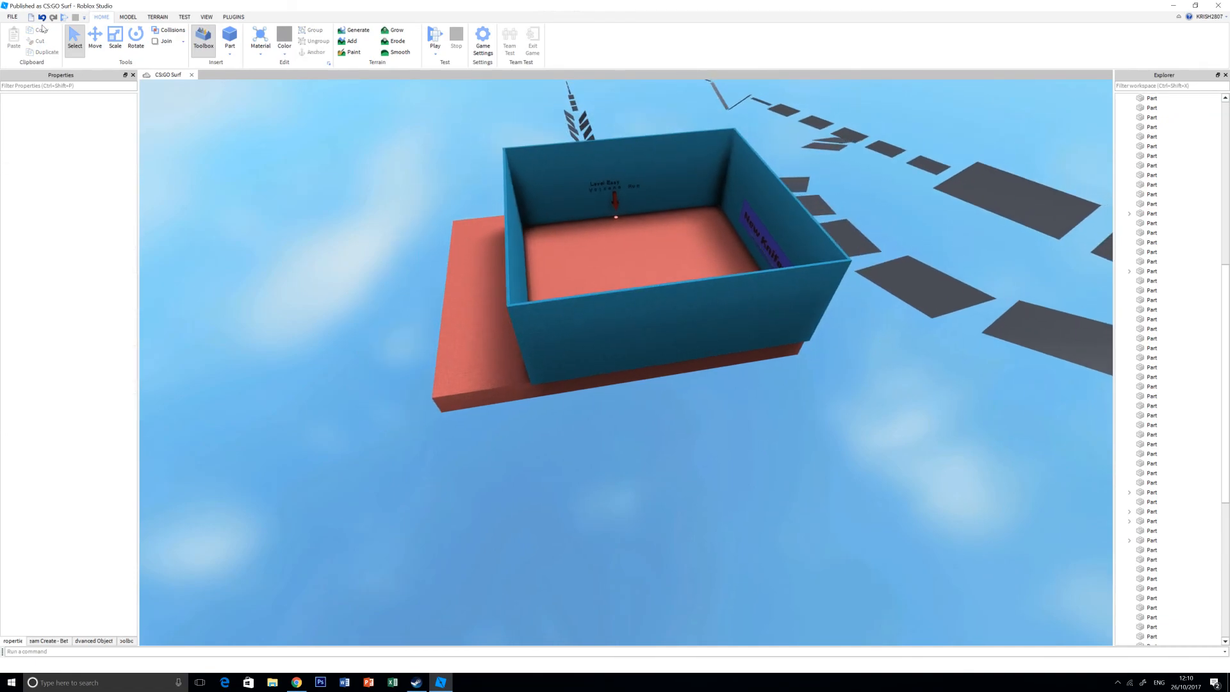
# Step: Locate TextButton under StarterGui > Mouse in Explorer and bring up its LocalScript for editing
pyautogui.click(1165, 637)
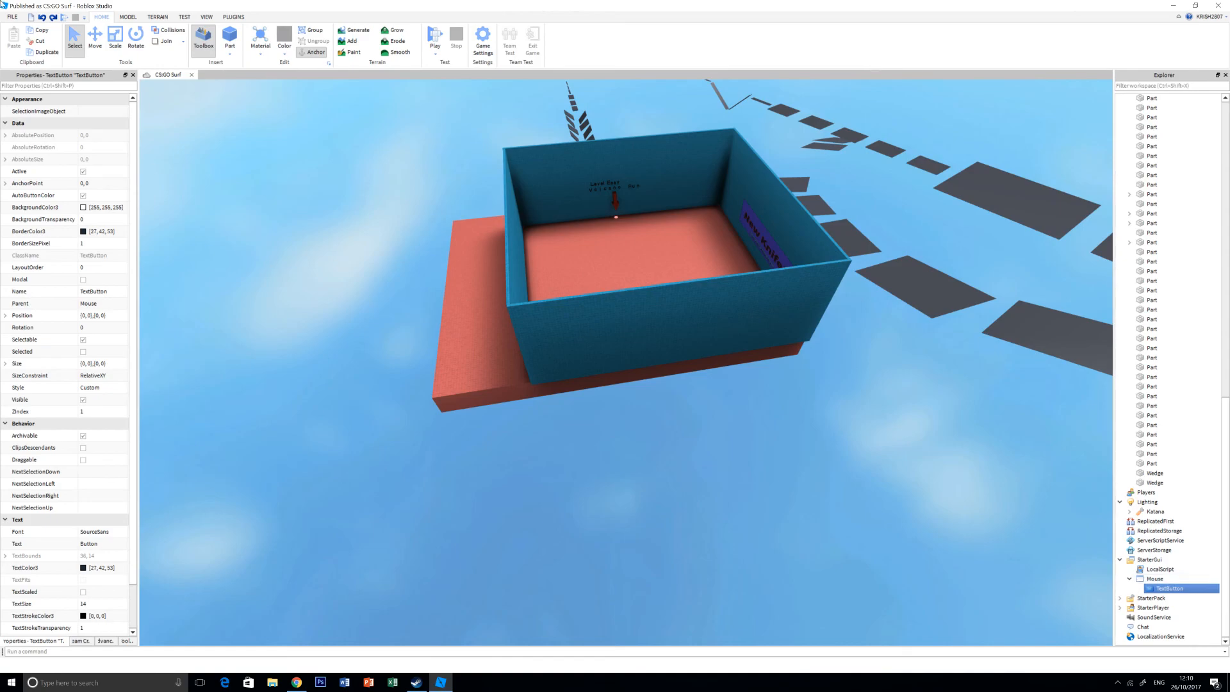
pyautogui.click(1141, 589)
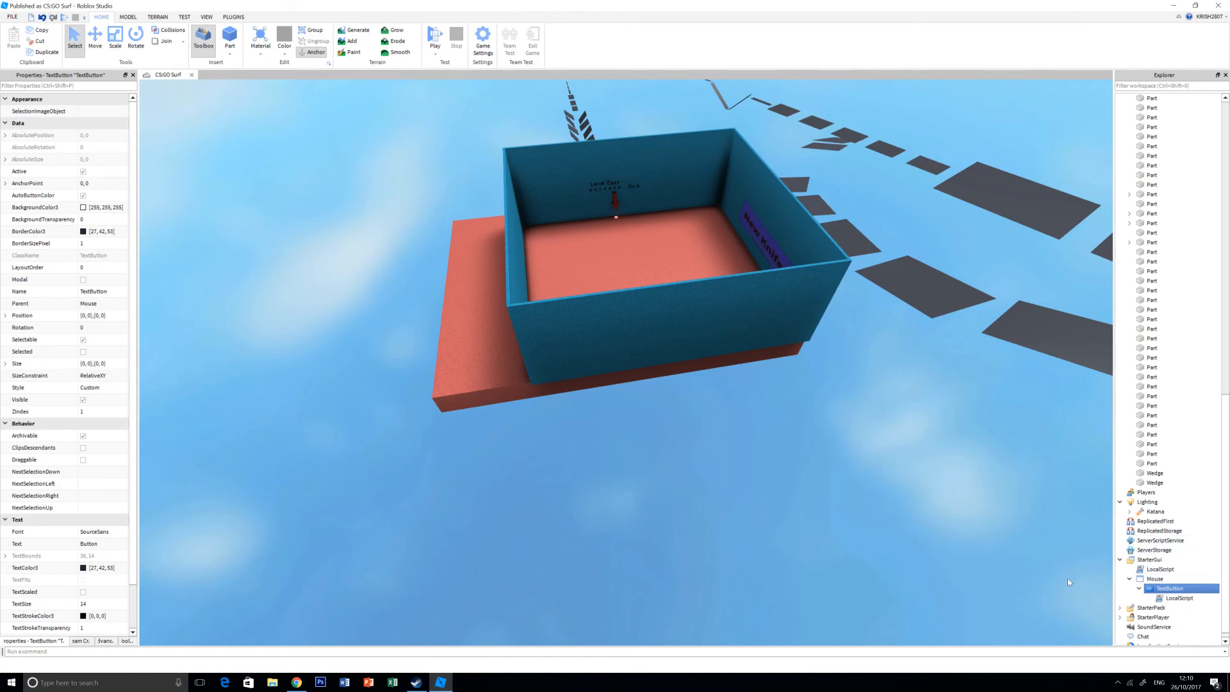
pyautogui.doubleClick(1176, 598)
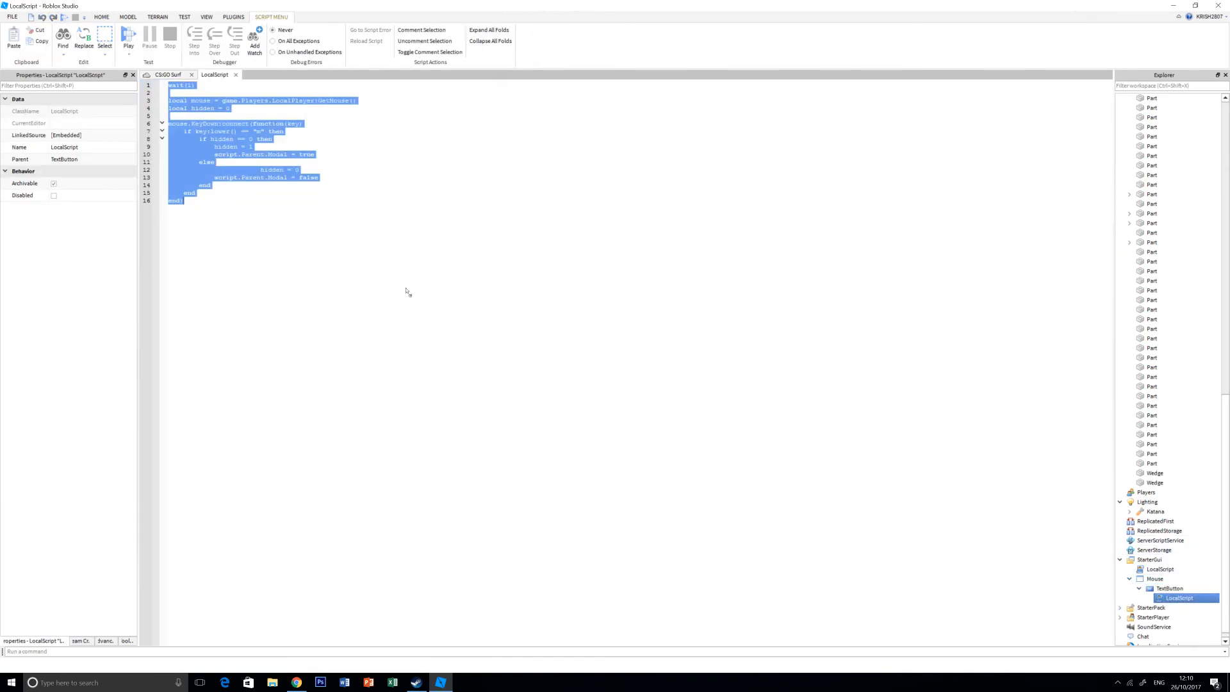
pyautogui.moveTo(275, 280)
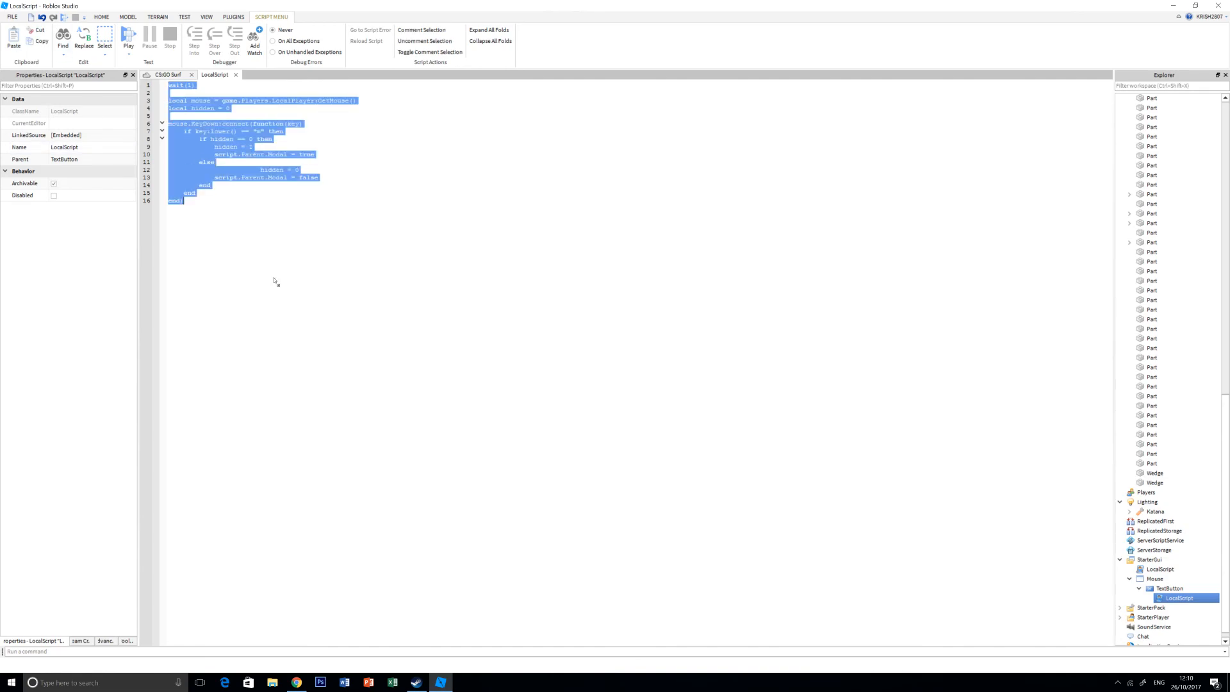